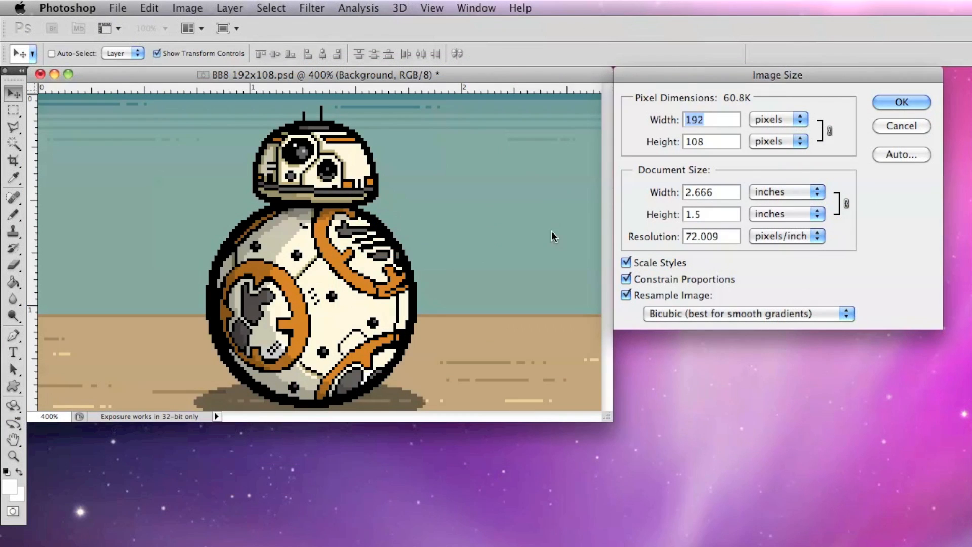
mouse_move(705, 140)
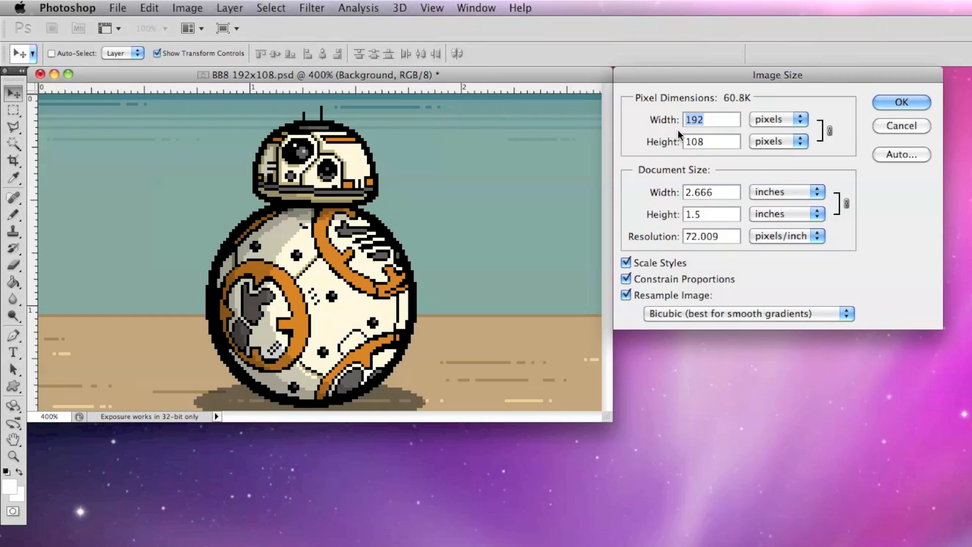
mouse_move(685, 158)
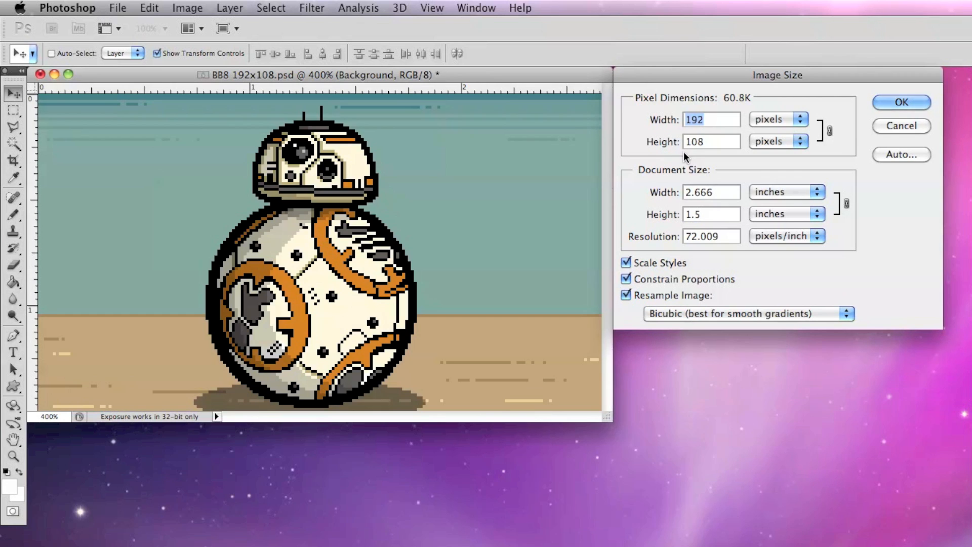
mouse_move(691, 154)
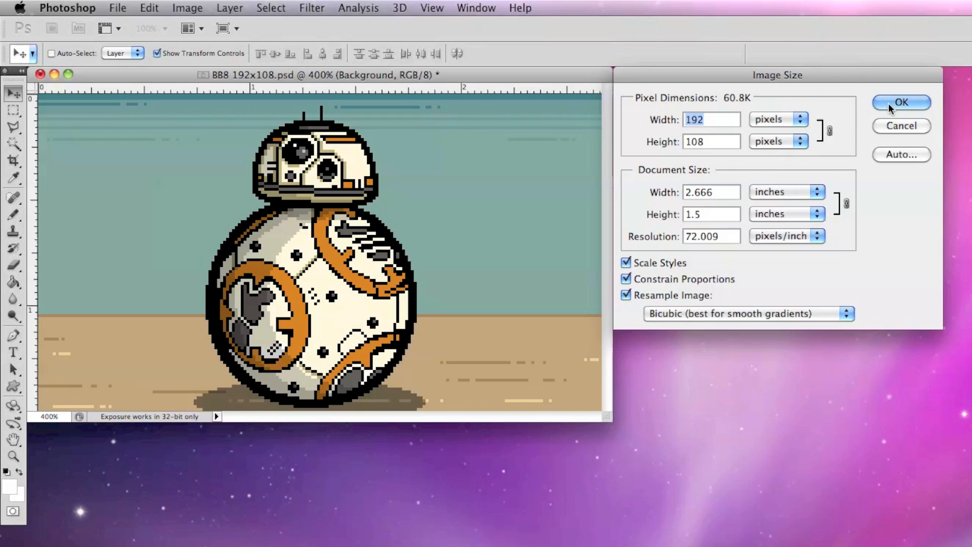
Resize the BB-8 image to 1920 pixels wide via Image Size with a chosen resample method.
left_click(901, 103)
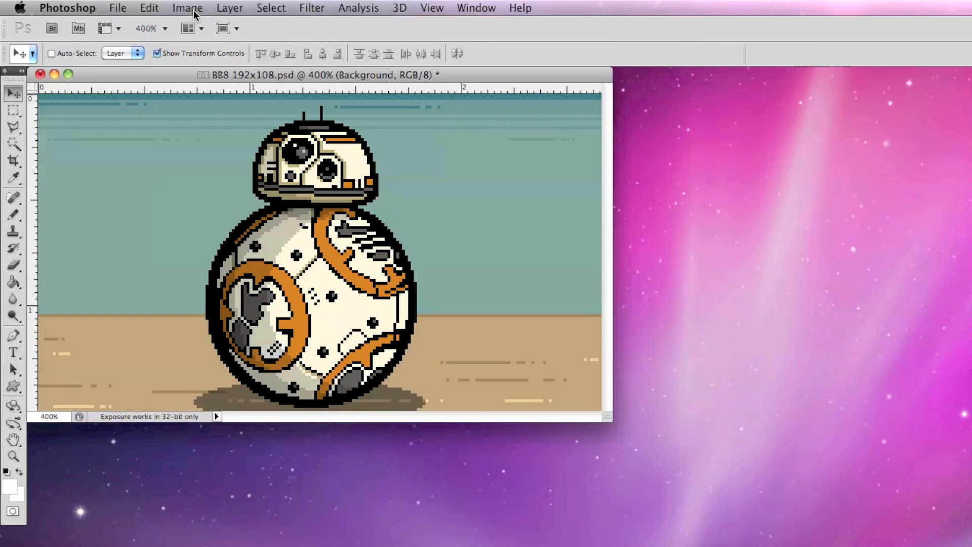
left_click(187, 8)
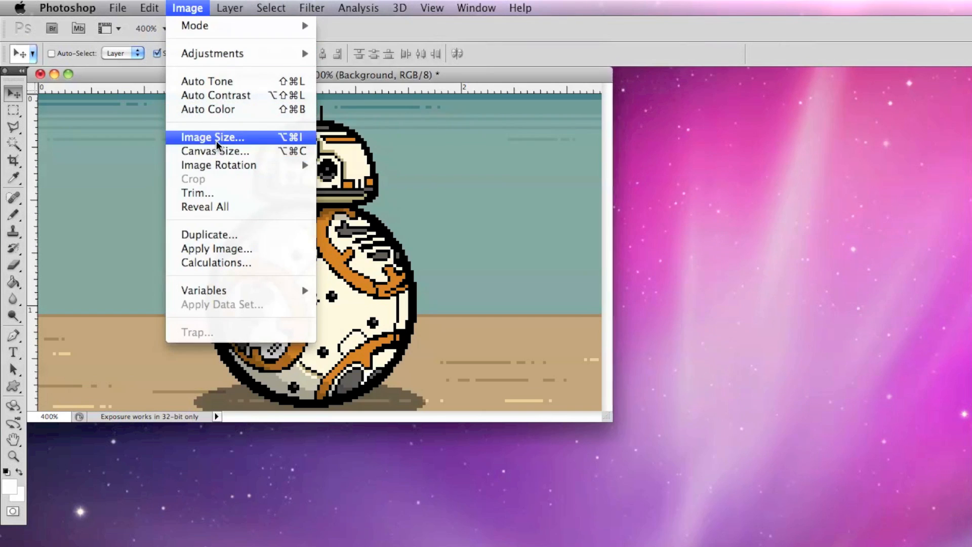
left_click(213, 136)
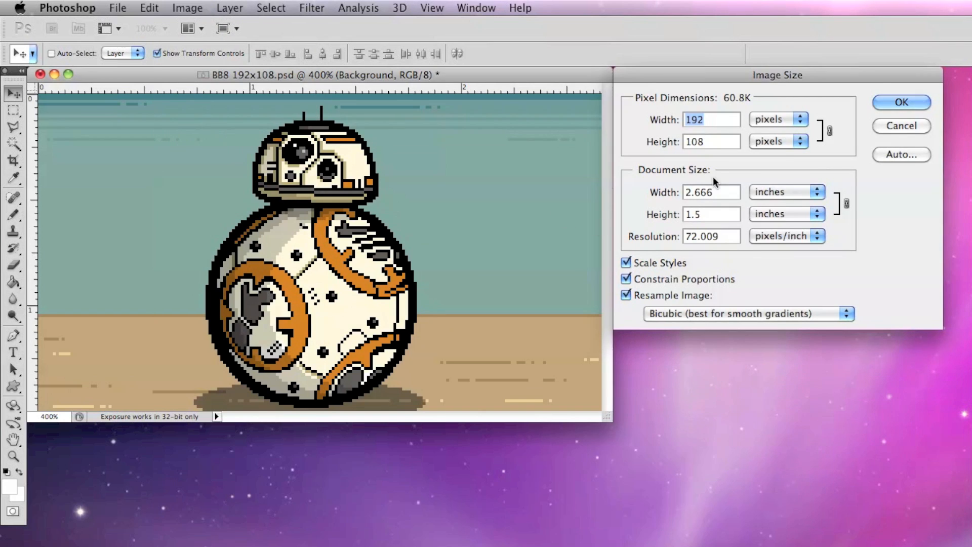
type("1920")
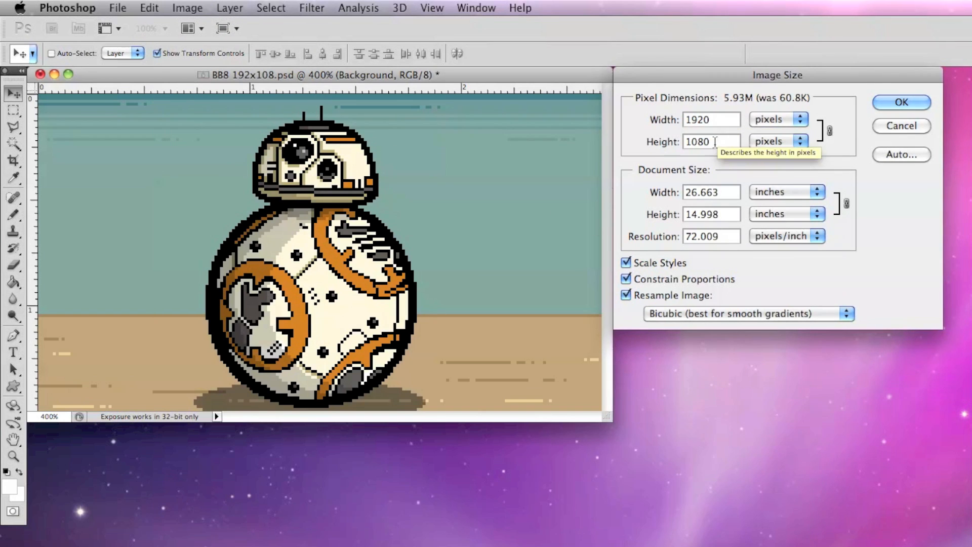
mouse_move(691, 158)
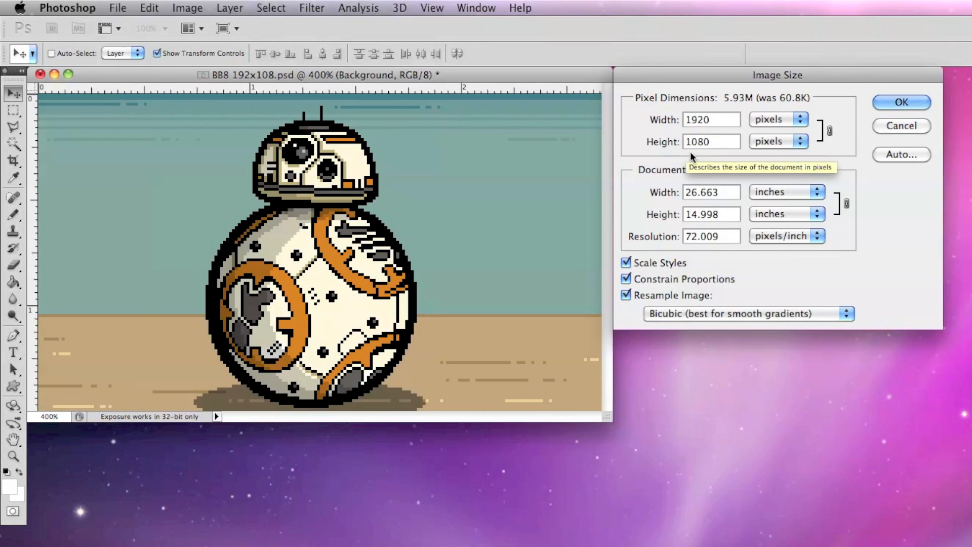
mouse_move(851, 319)
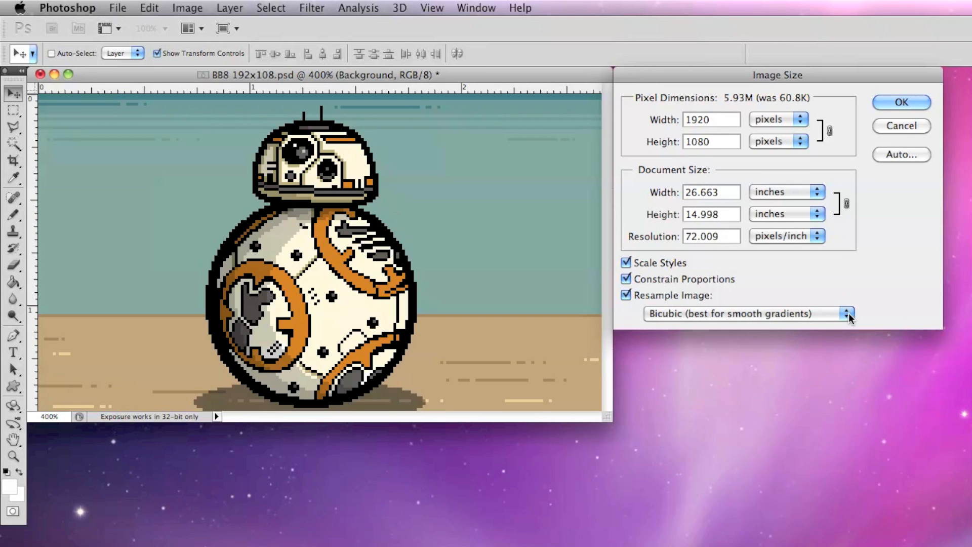
left_click(846, 314)
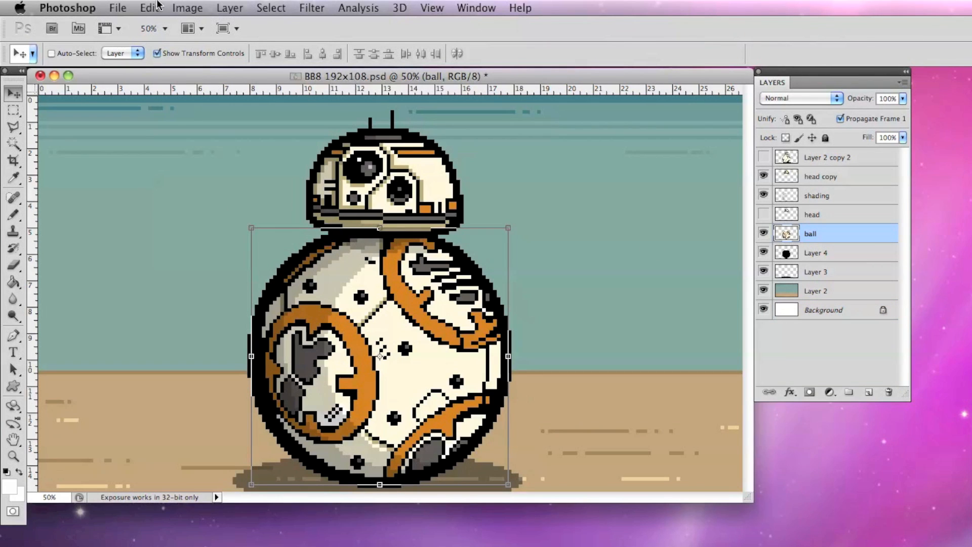
Rotate the ball layer to a new angle with Edit > Transform > Rotate, leaving the head in place.
left_click(149, 8)
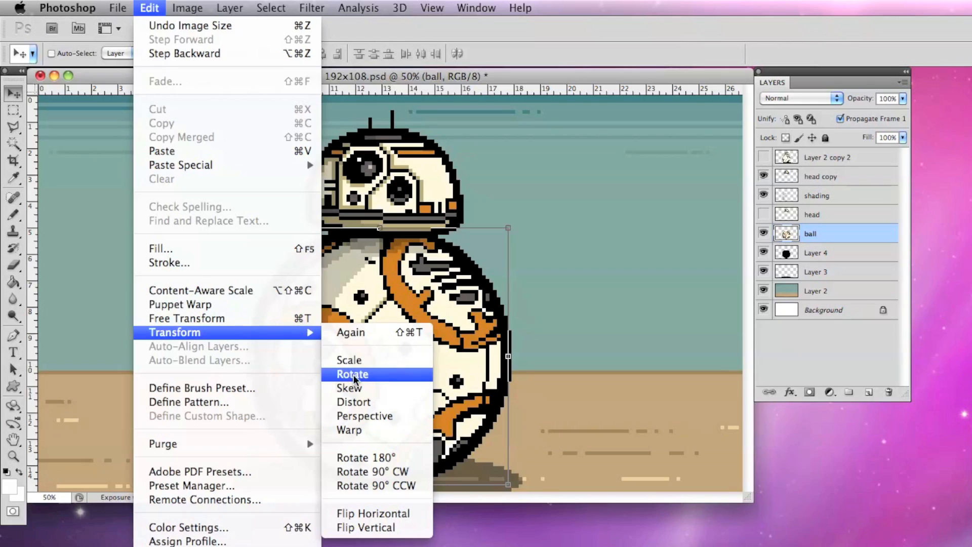
left_click(353, 375)
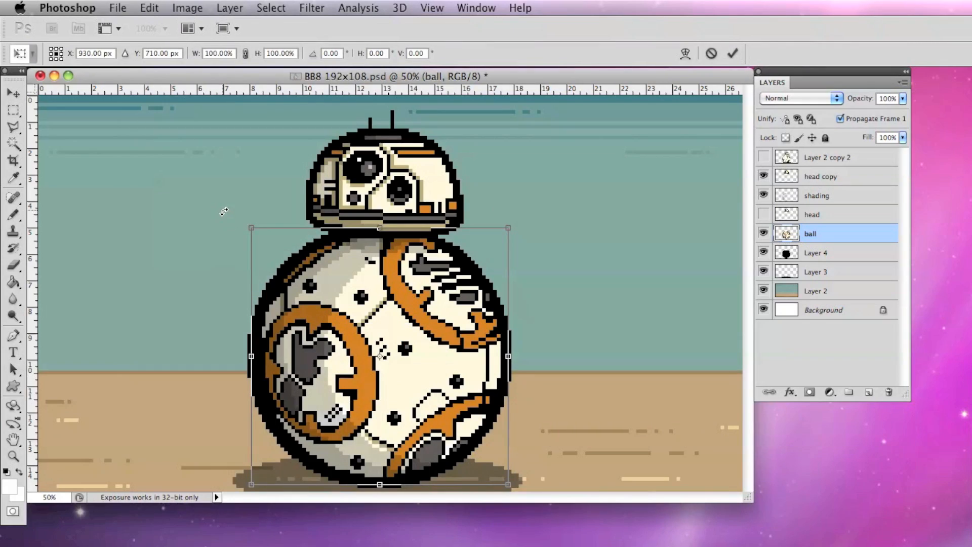
left_click_drag(250, 228, 263, 217)
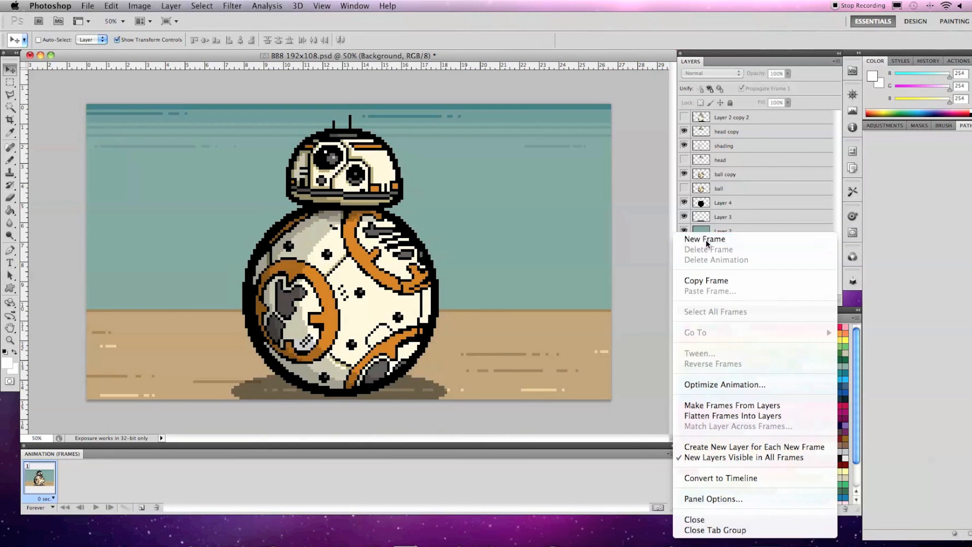
Add a second frame with a 'ball copy 2' layer rotated about -15° and applied.
left_click(705, 239)
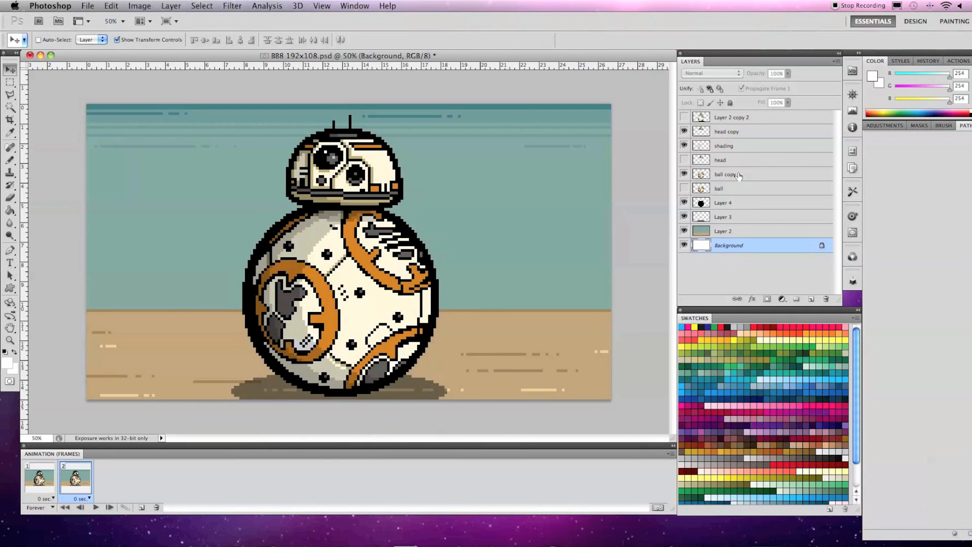
left_click(725, 174)
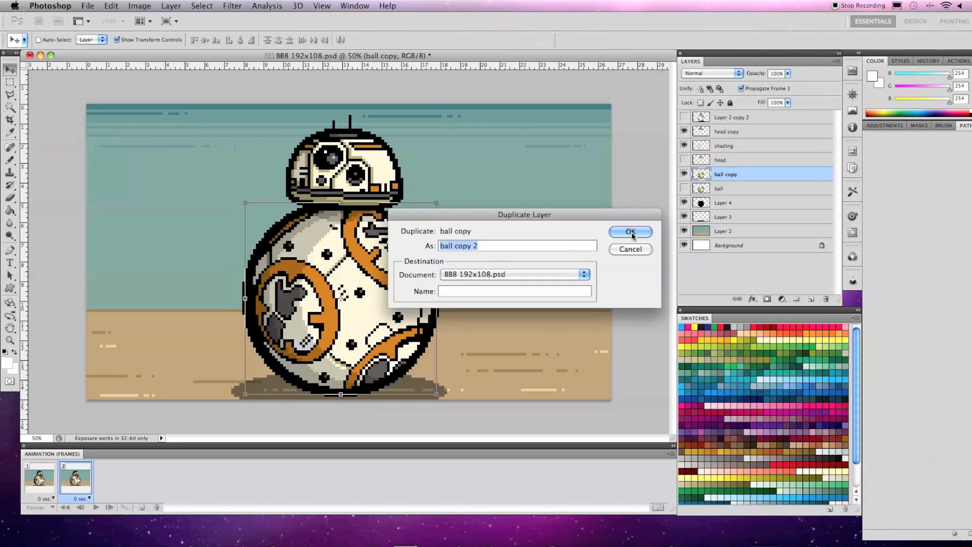
left_click(630, 231)
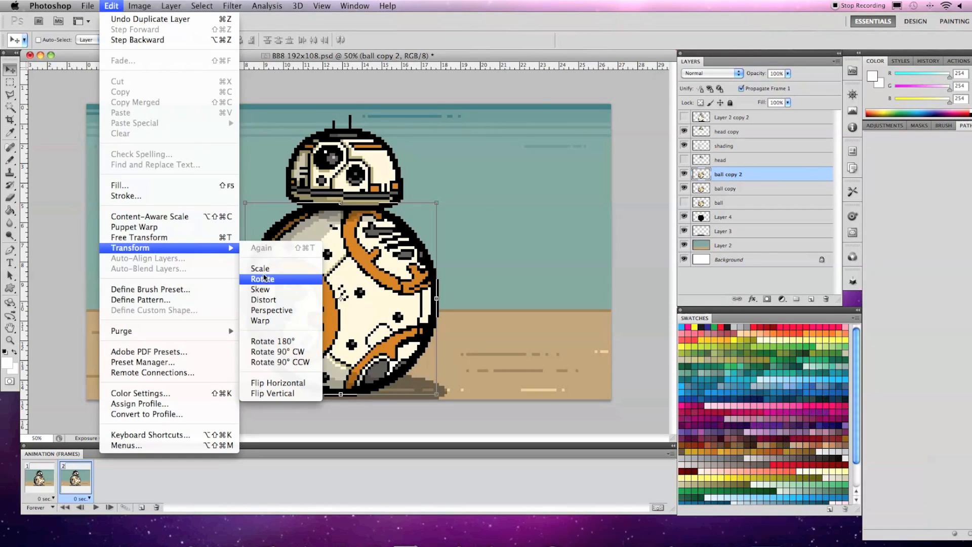
left_click(261, 278)
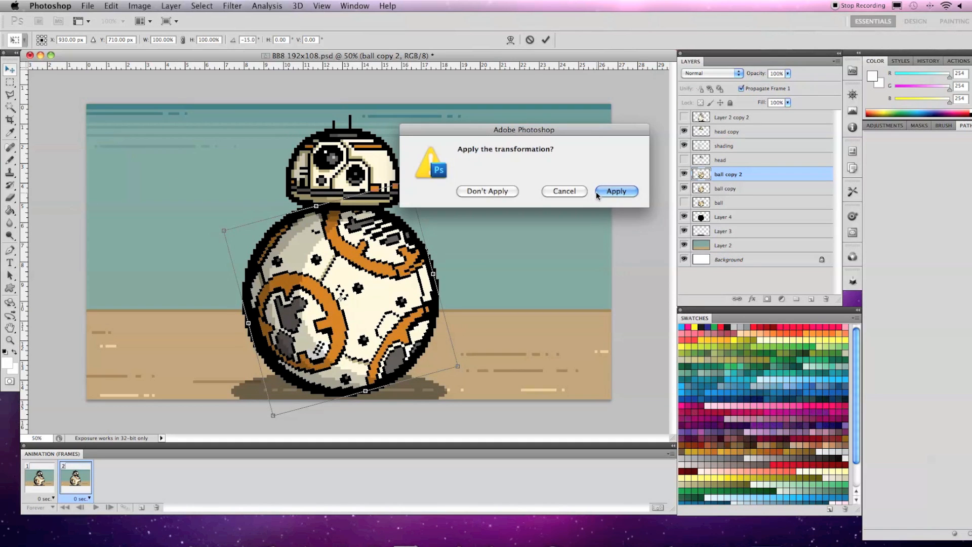
left_click(616, 191)
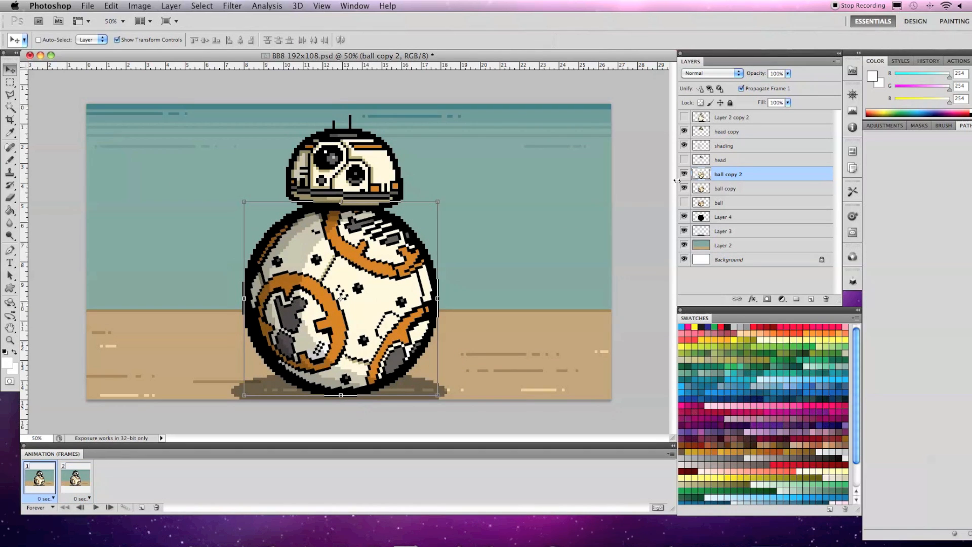
left_click(76, 483)
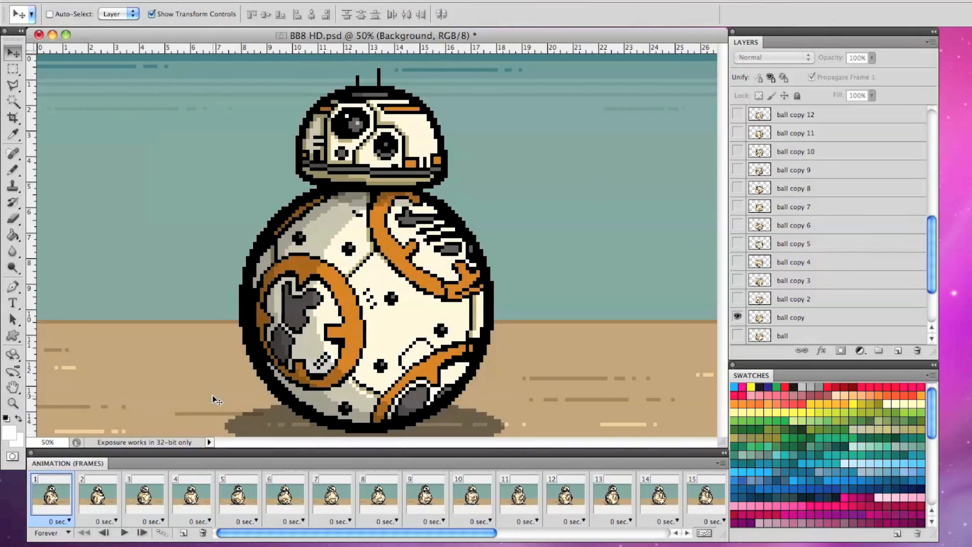
Step through frames 4 and 24 of the rolling-ball animation, then return to frame 1.
left_click(105, 500)
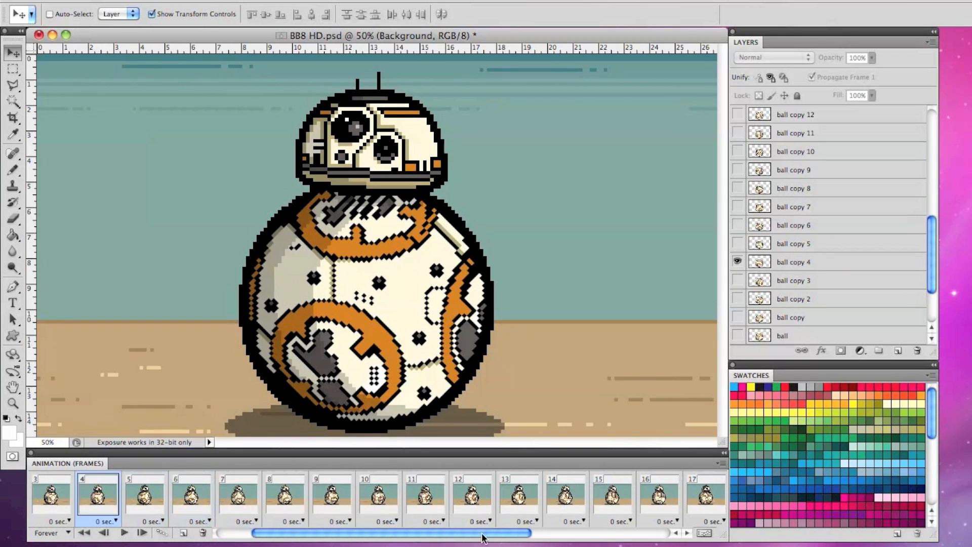
left_click(700, 500)
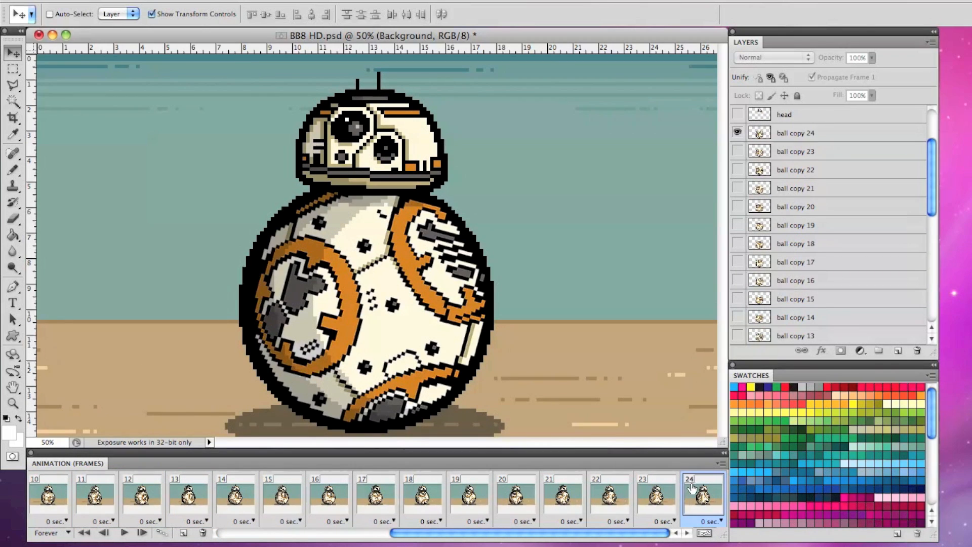
left_click(53, 506)
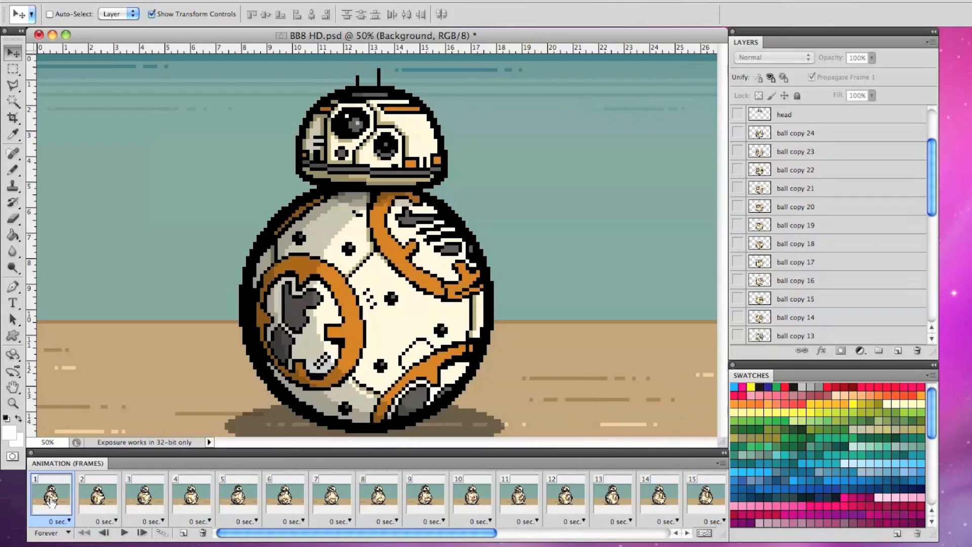
left_click(124, 533)
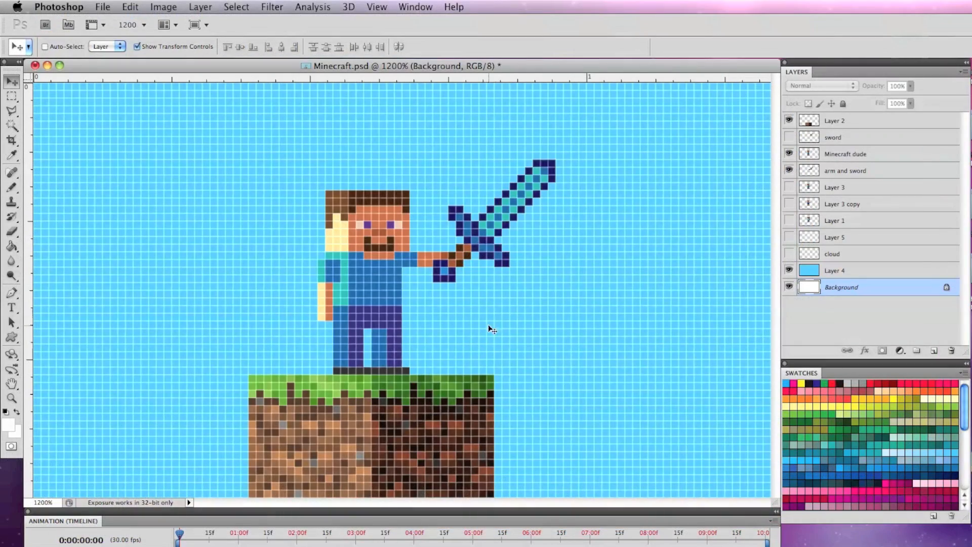
Toggle the arm and sword layer, then resize the Minecraft image to 1920×1080 with Nearest Neighbor.
left_click(789, 171)
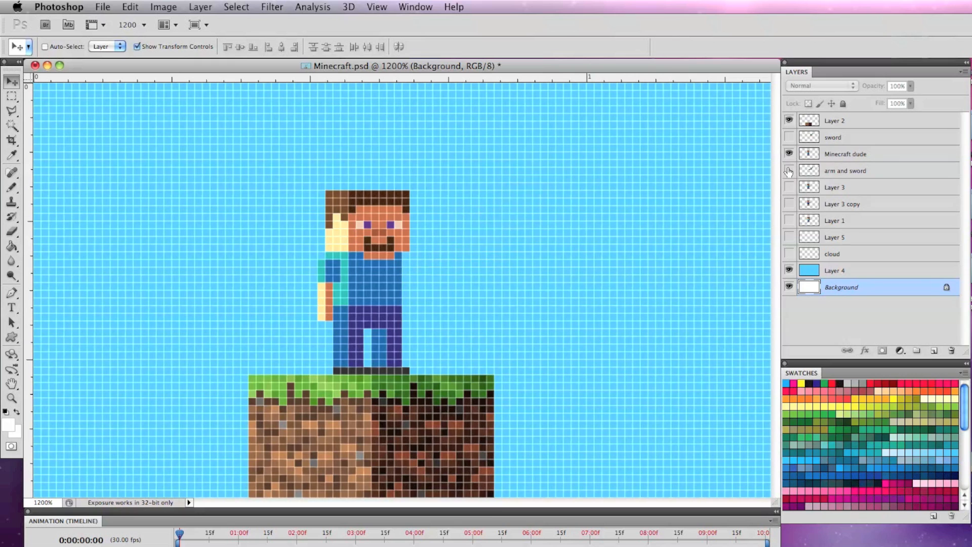
left_click(163, 6)
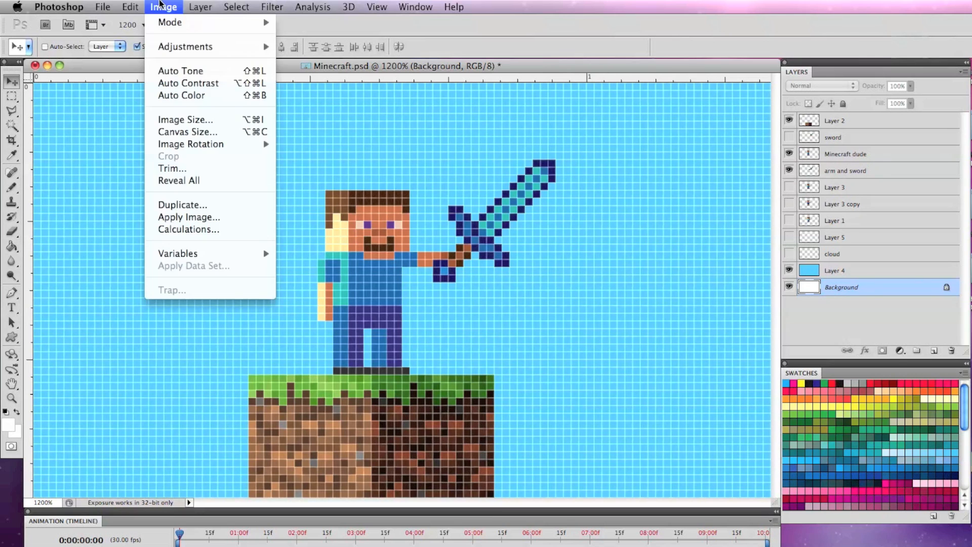
left_click(186, 119)
type("1920")
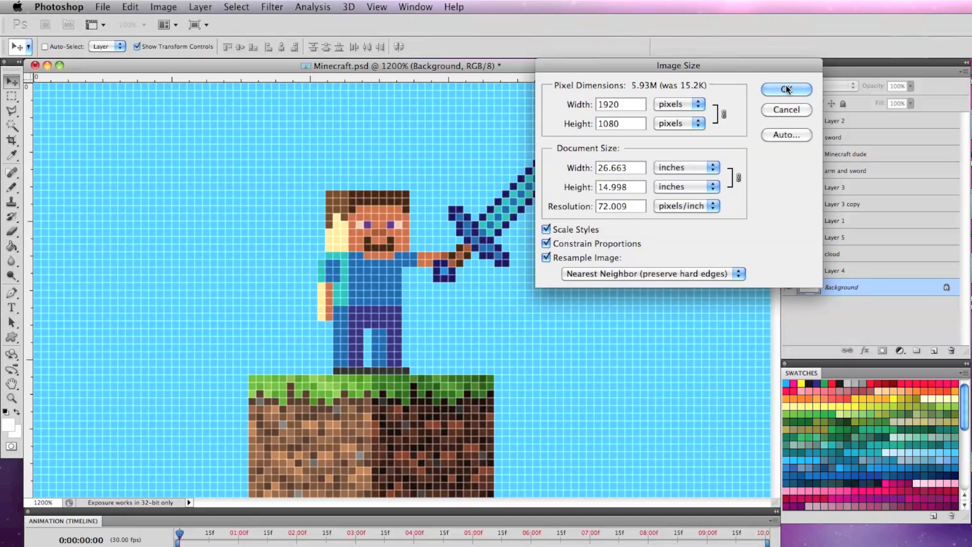
left_click(786, 89)
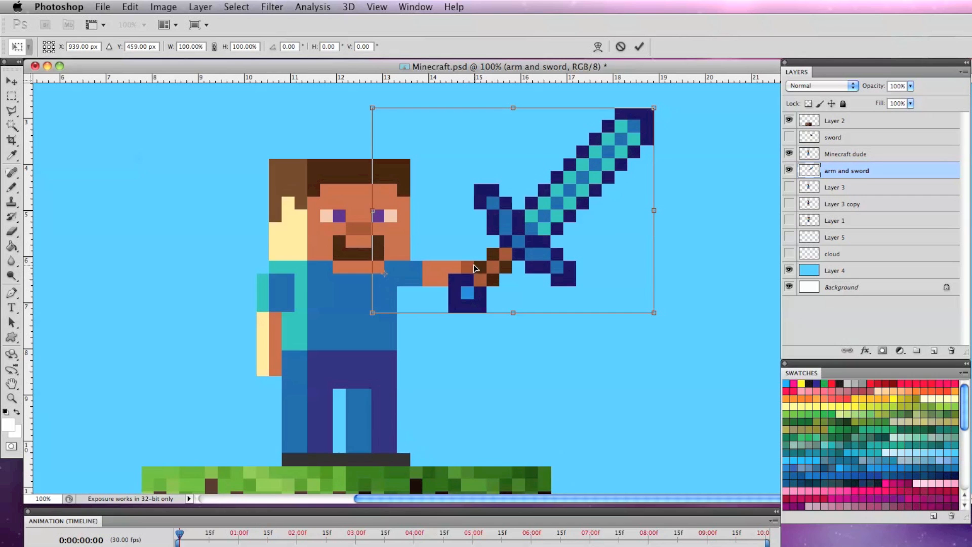
Swing the arm and sword layer downward, back upward, then tilt the sword slightly higher.
left_click_drag(653, 109, 697, 311)
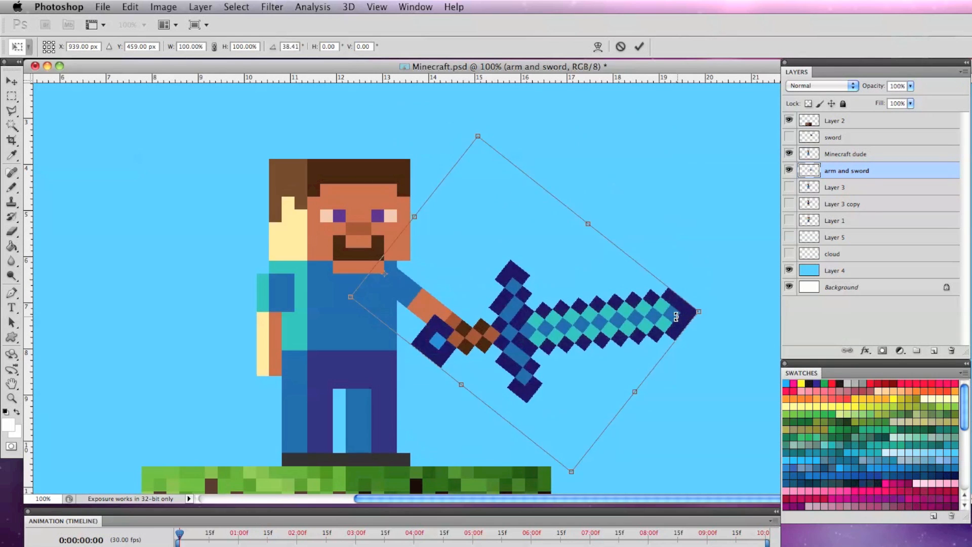
left_click_drag(675, 313, 660, 307)
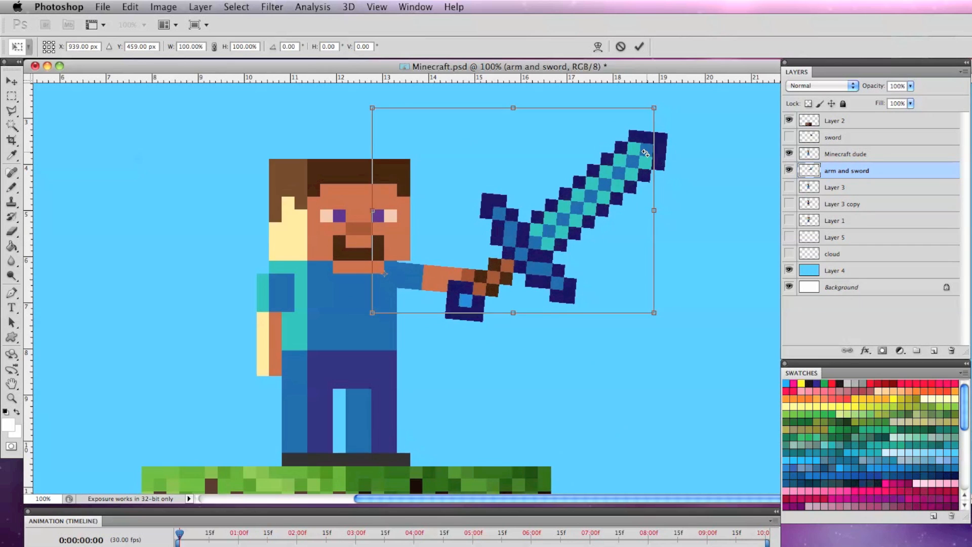
left_click_drag(653, 108, 687, 183)
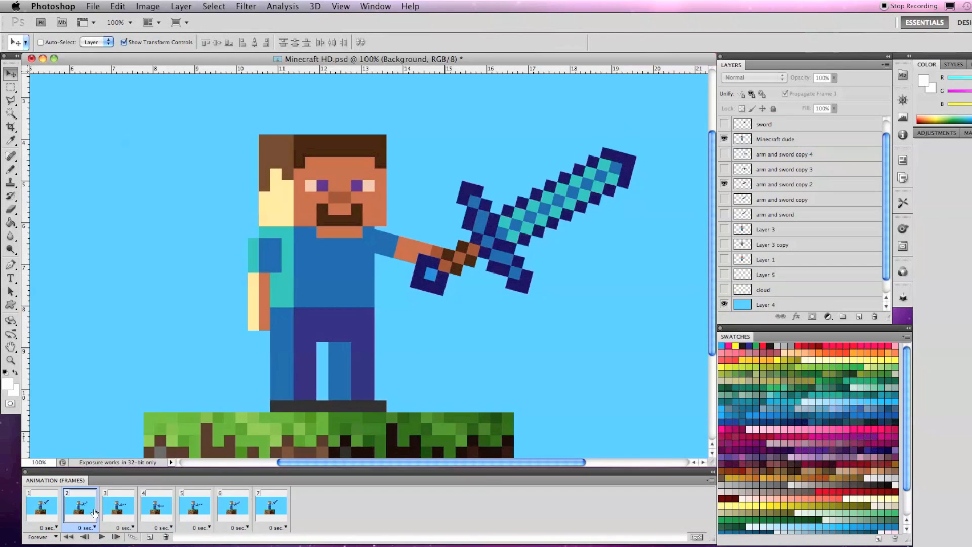
Select frame 2 and play the sword-swinging animation.
left_click(195, 509)
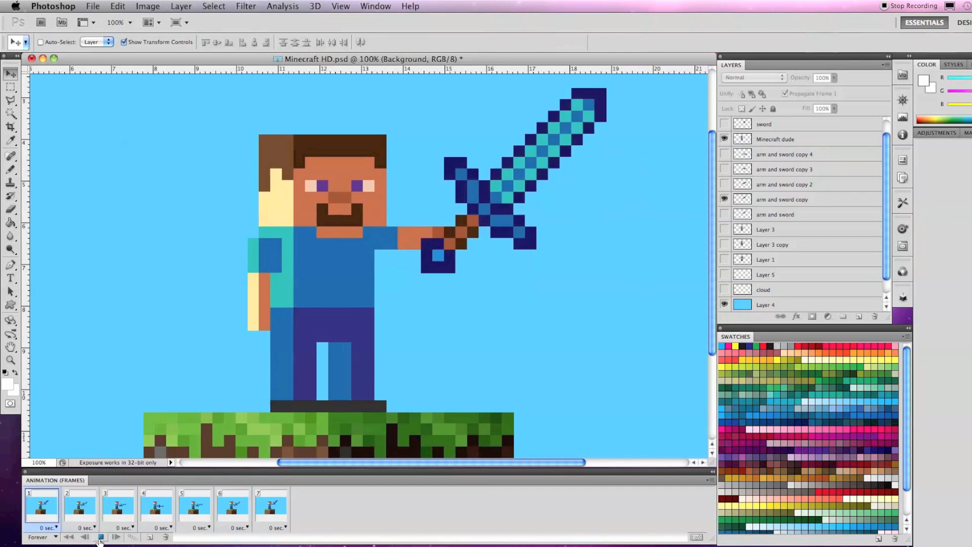
left_click(157, 512)
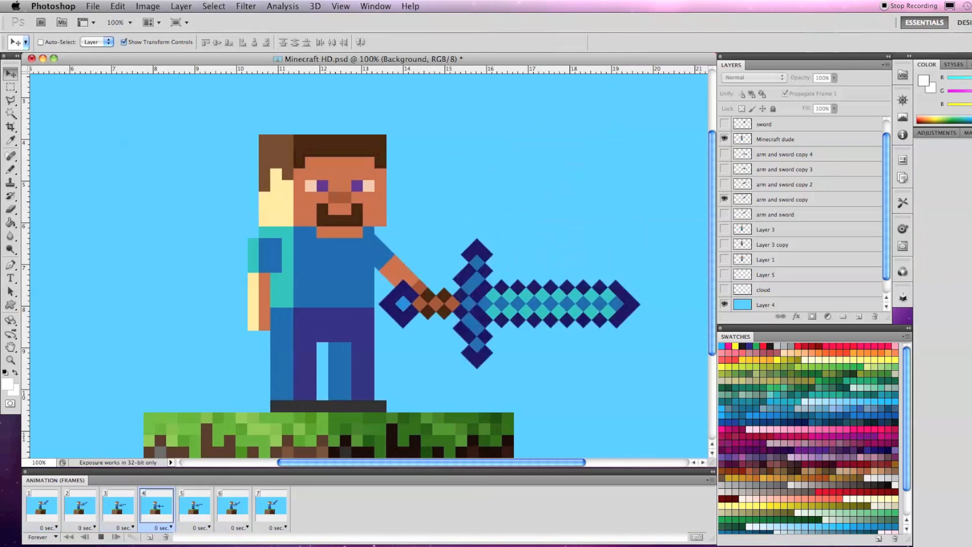